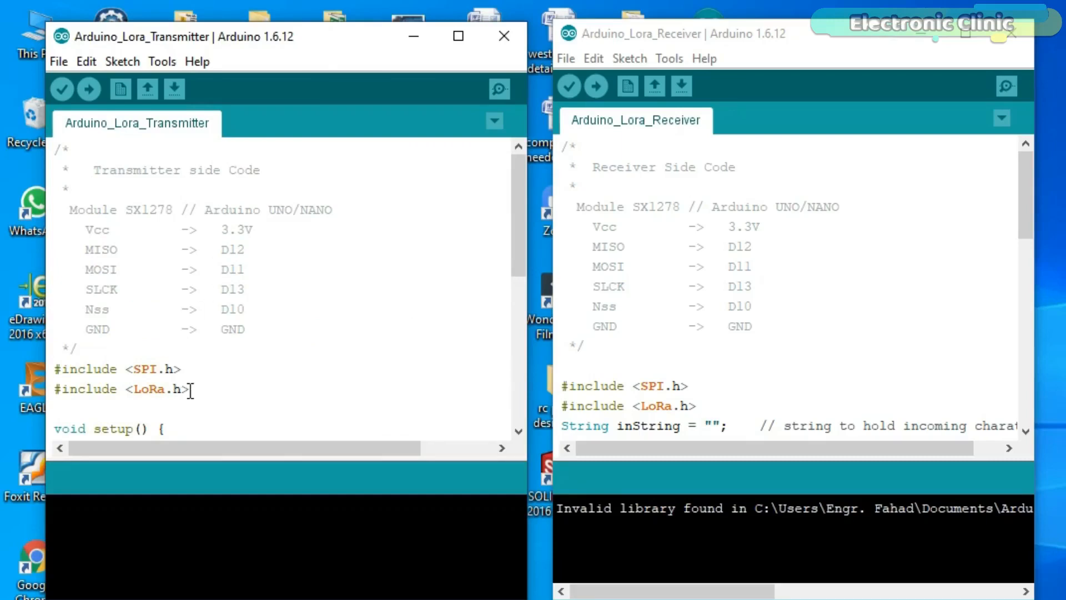
# Maximize the transmitter sketch and review setup's 433E6 LoRa start and the Hello World loop
pyautogui.doubleClick(153, 389)
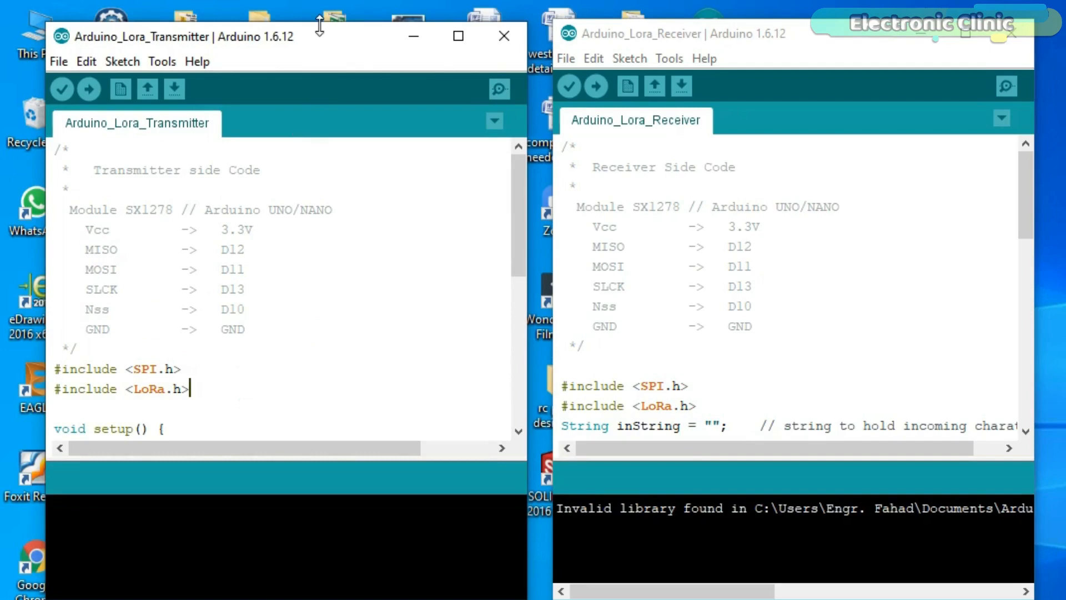
pyautogui.click(458, 35)
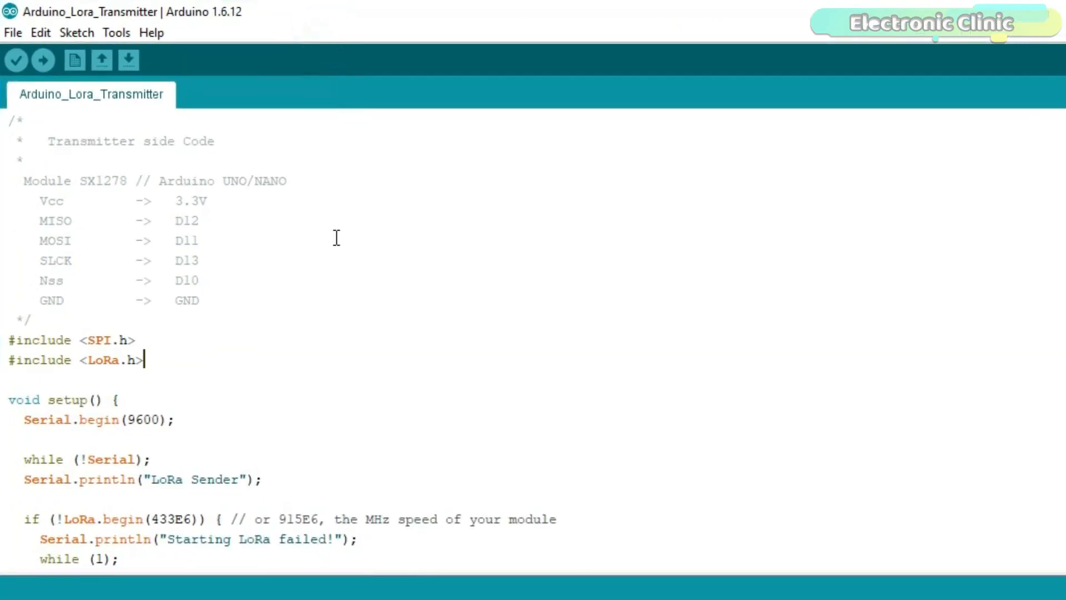
pyautogui.scroll(-3)
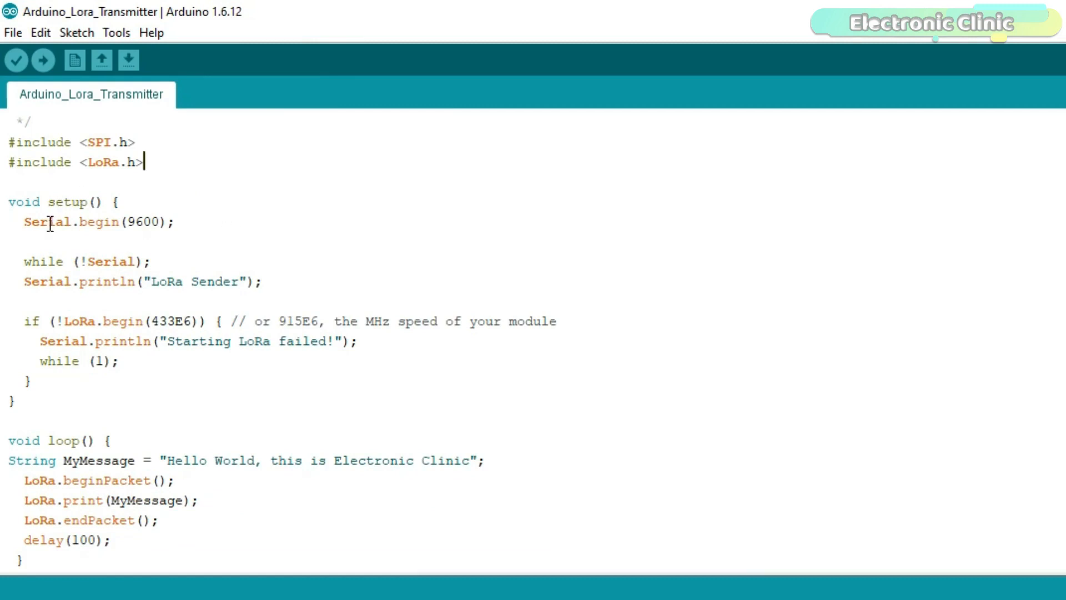
pyautogui.moveTo(319, 251)
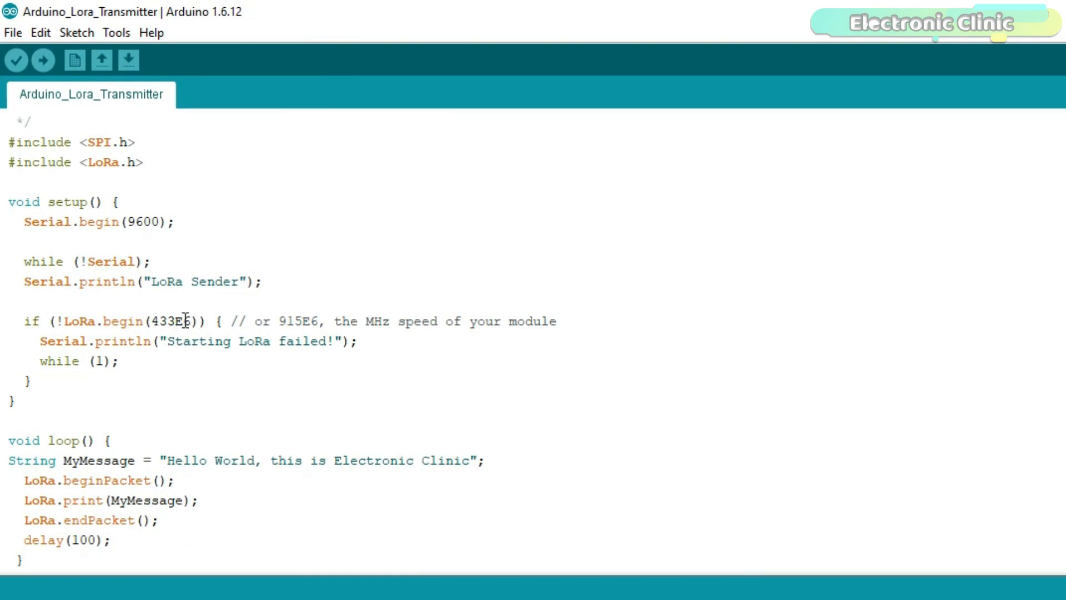
pyautogui.doubleClick(164, 322)
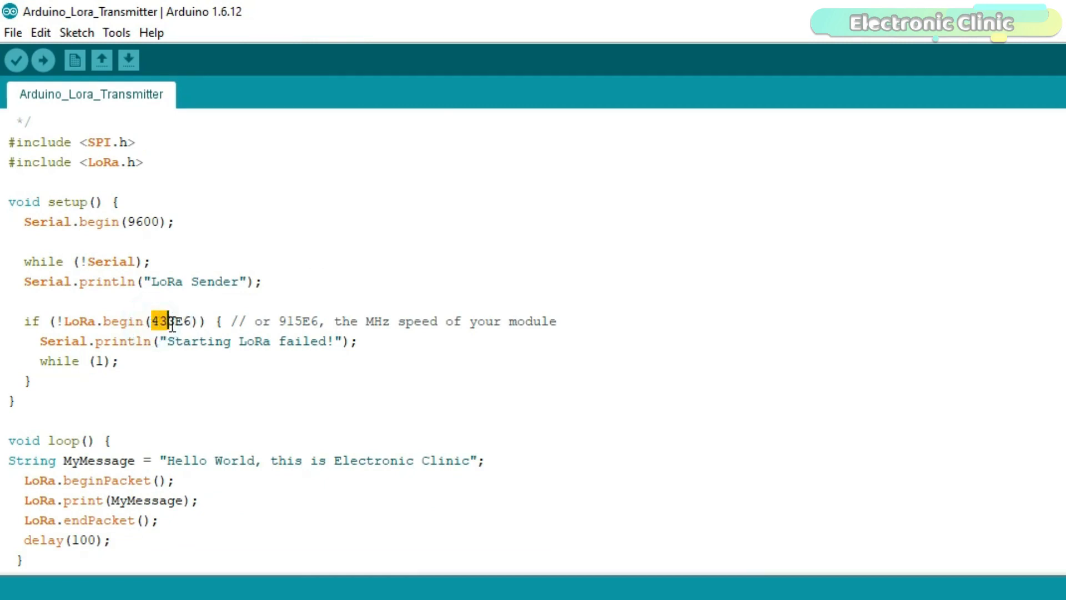
pyautogui.click(174, 322)
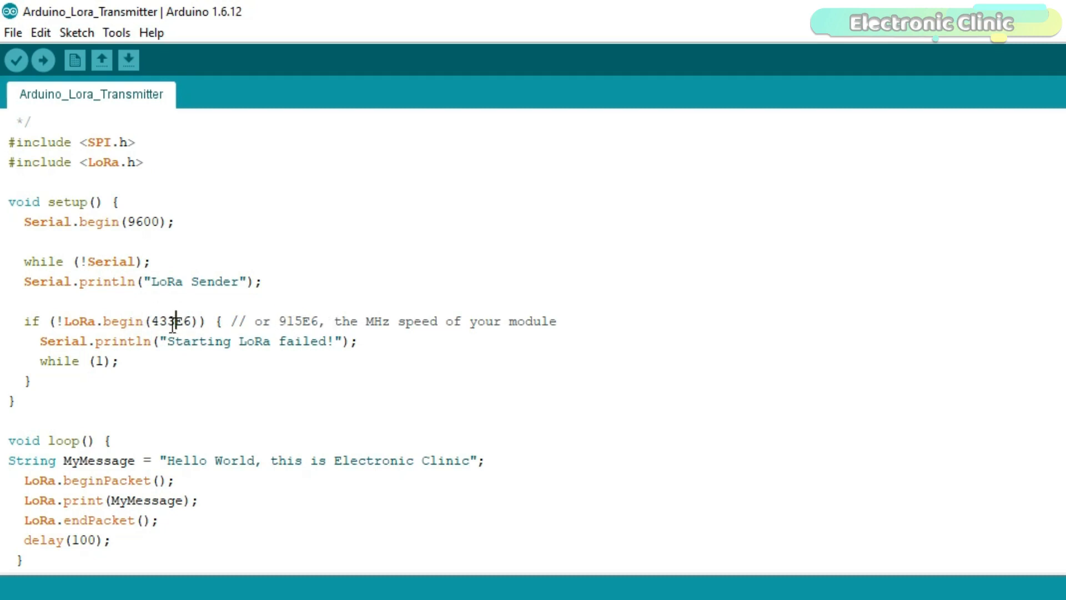
pyautogui.moveTo(167, 409)
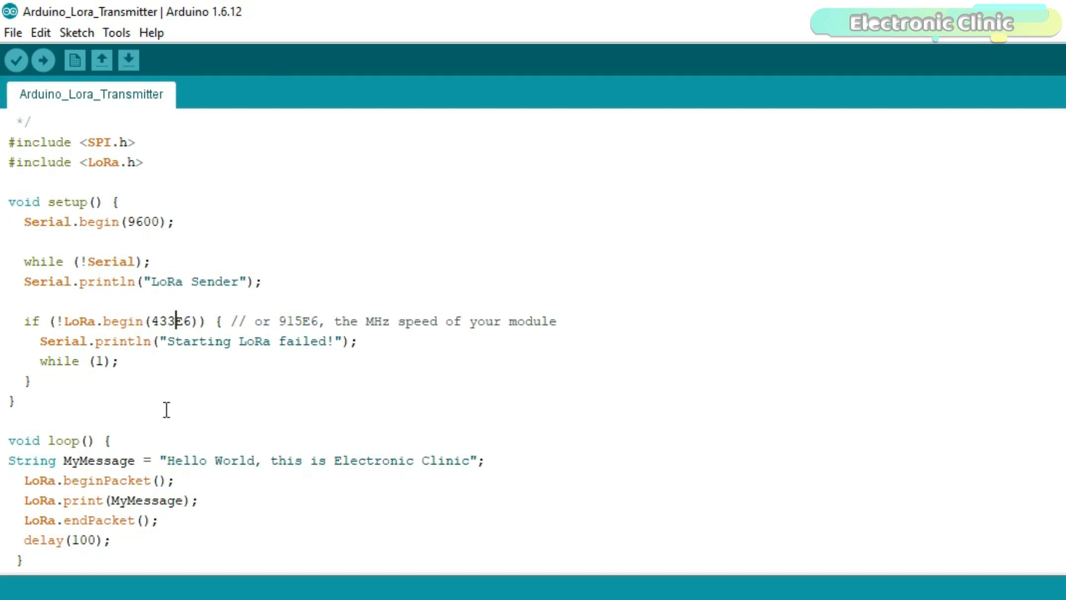
pyautogui.moveTo(84, 461)
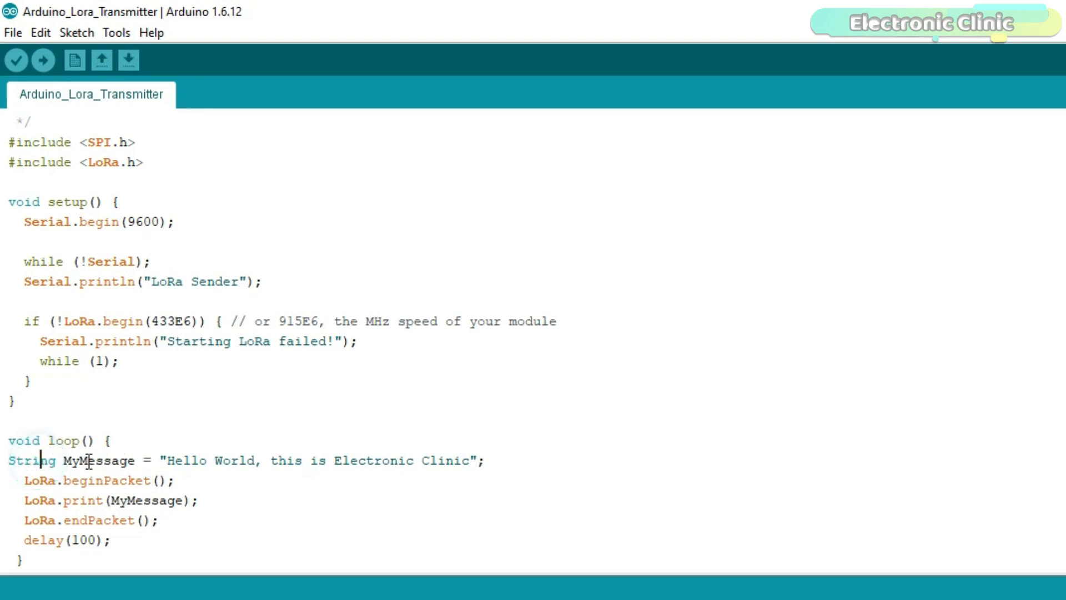
pyautogui.moveTo(267, 461)
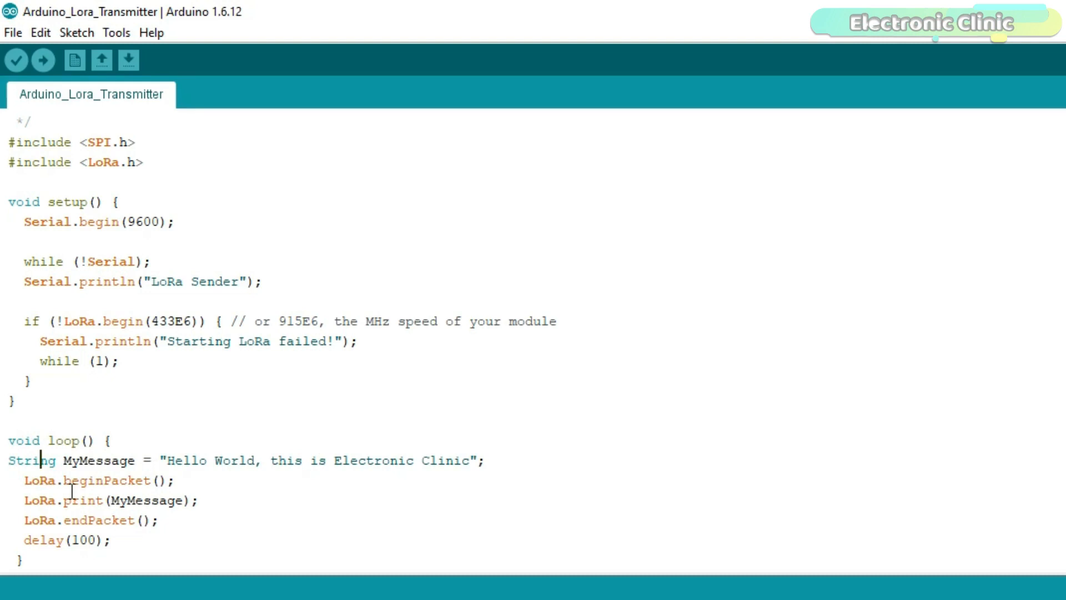
pyautogui.moveTo(125, 507)
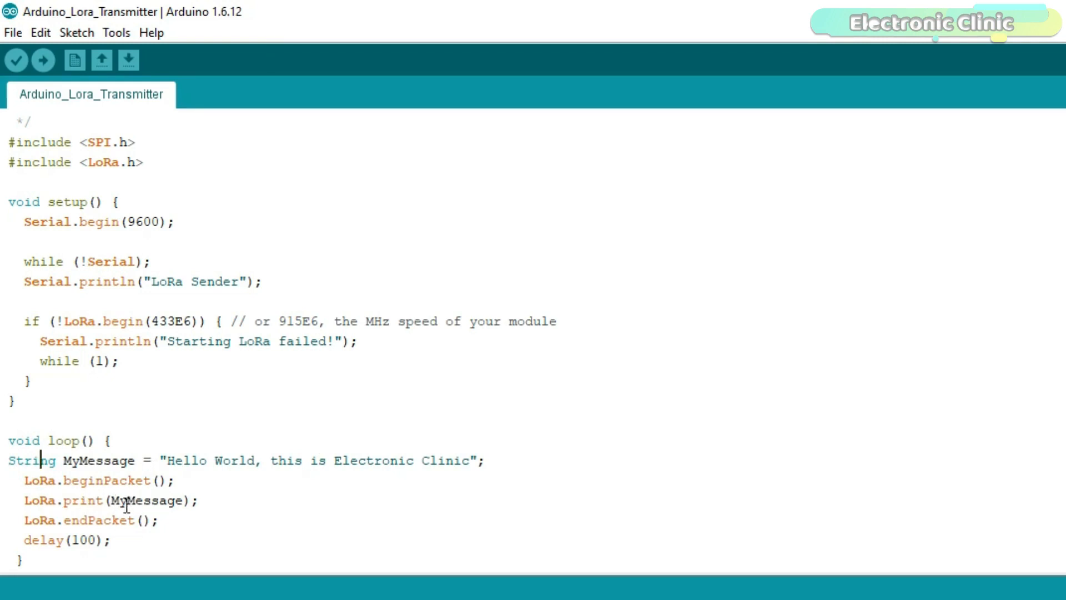
pyautogui.moveTo(348, 187)
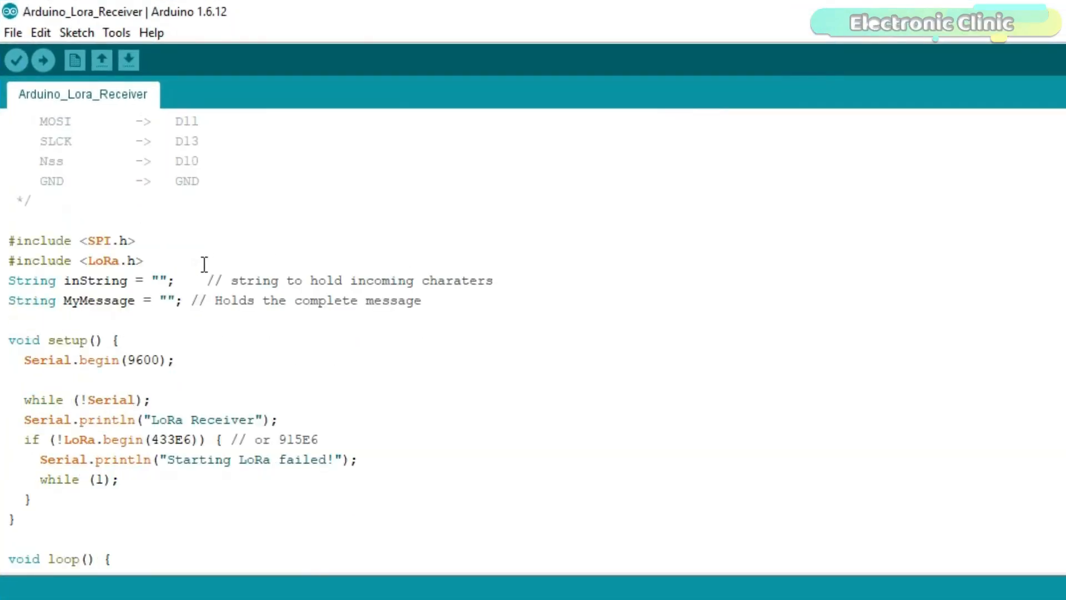
# Scroll the receiver sketch to its loop that parses packets and prints MyMessage
pyautogui.scroll(-3)
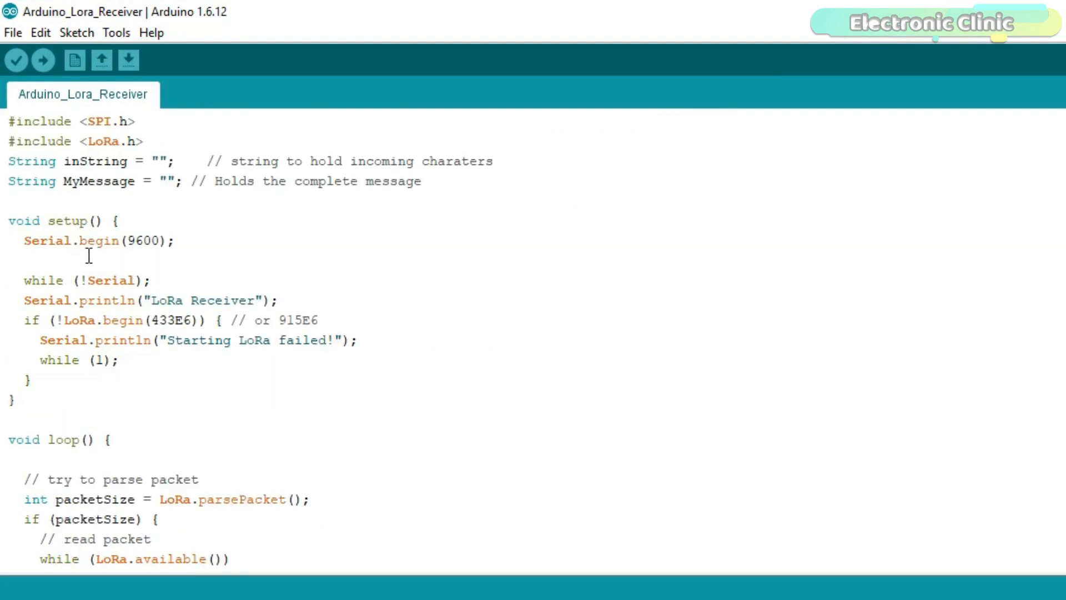
pyautogui.scroll(-3)
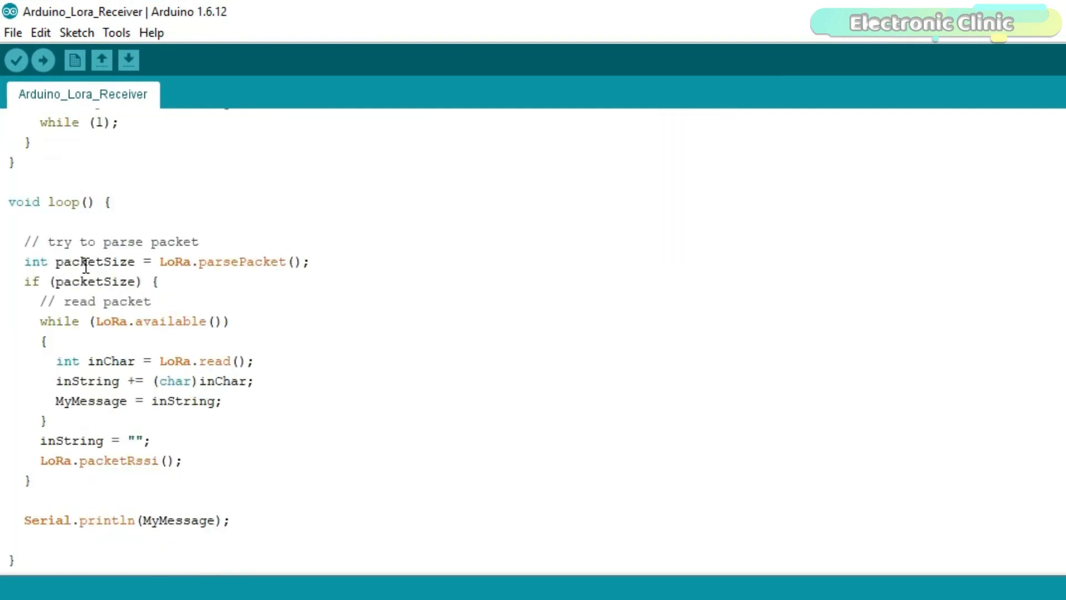
pyautogui.moveTo(124, 358)
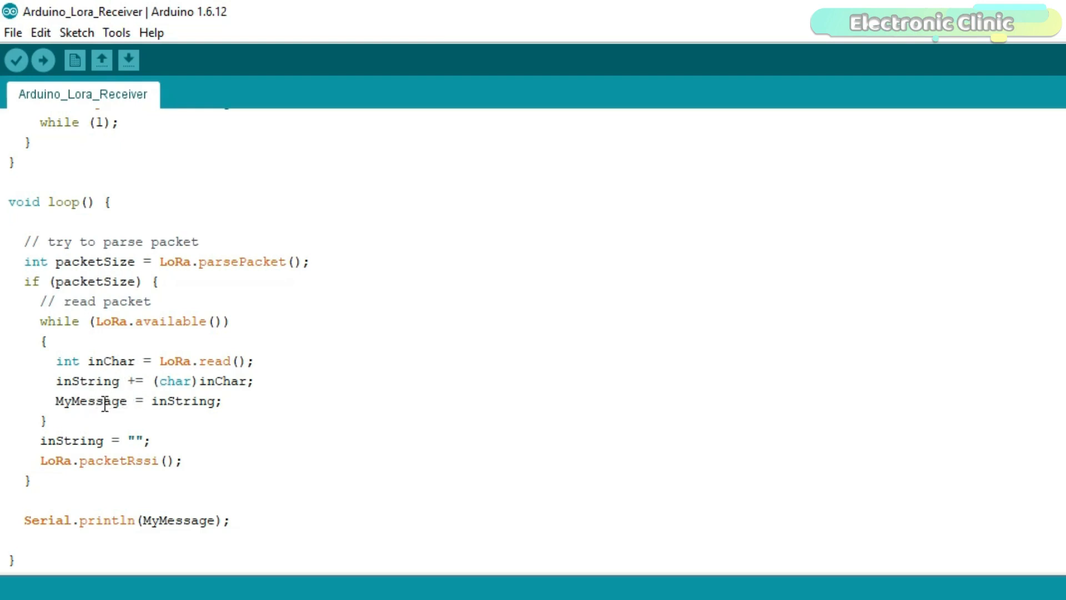
pyautogui.moveTo(143, 468)
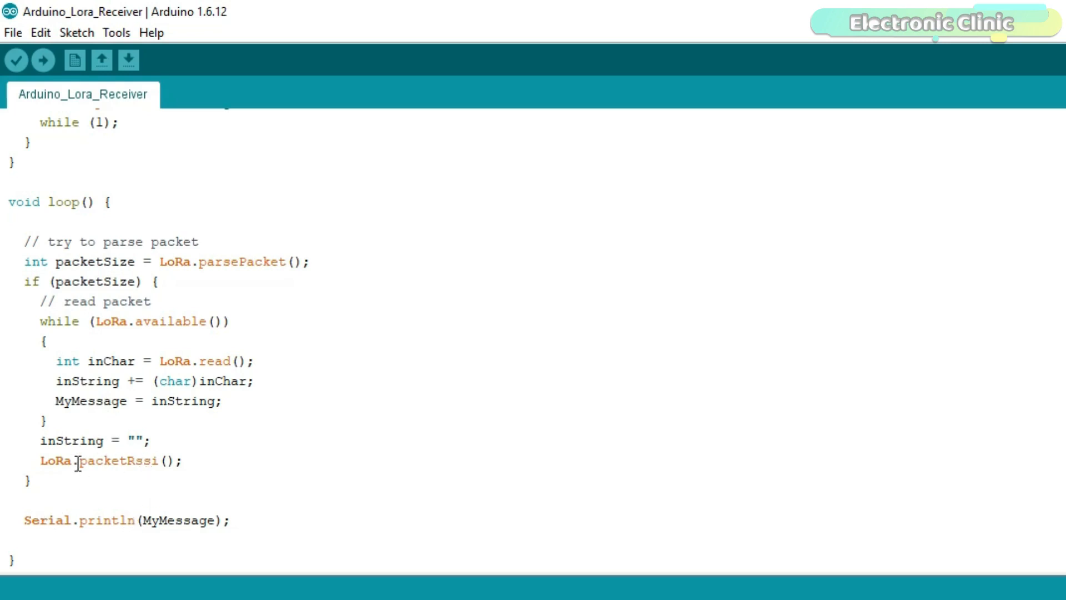
pyautogui.click(245, 520)
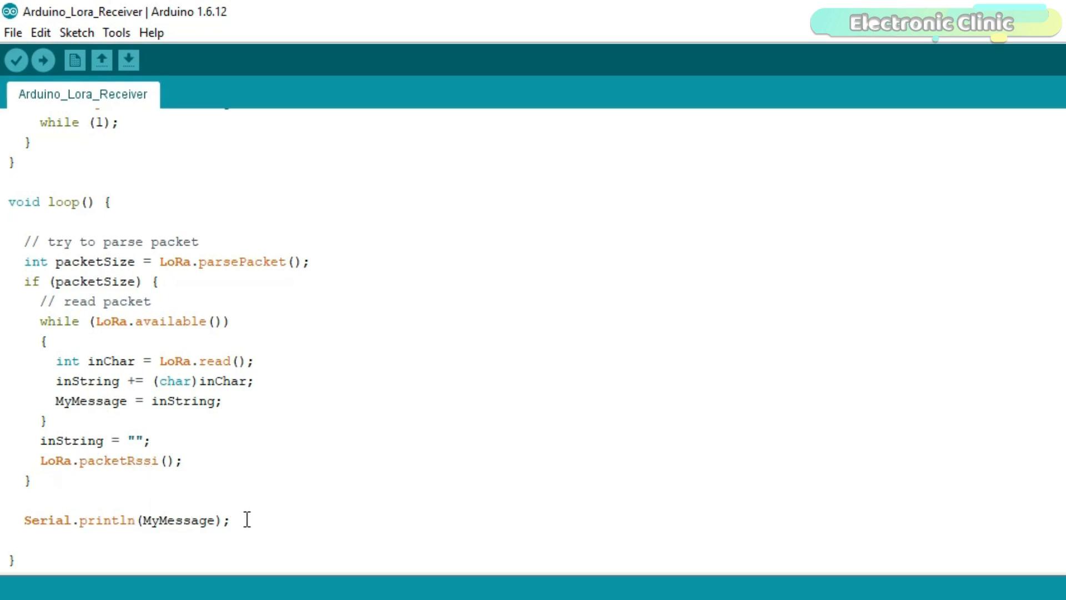
pyautogui.doubleClick(178, 520)
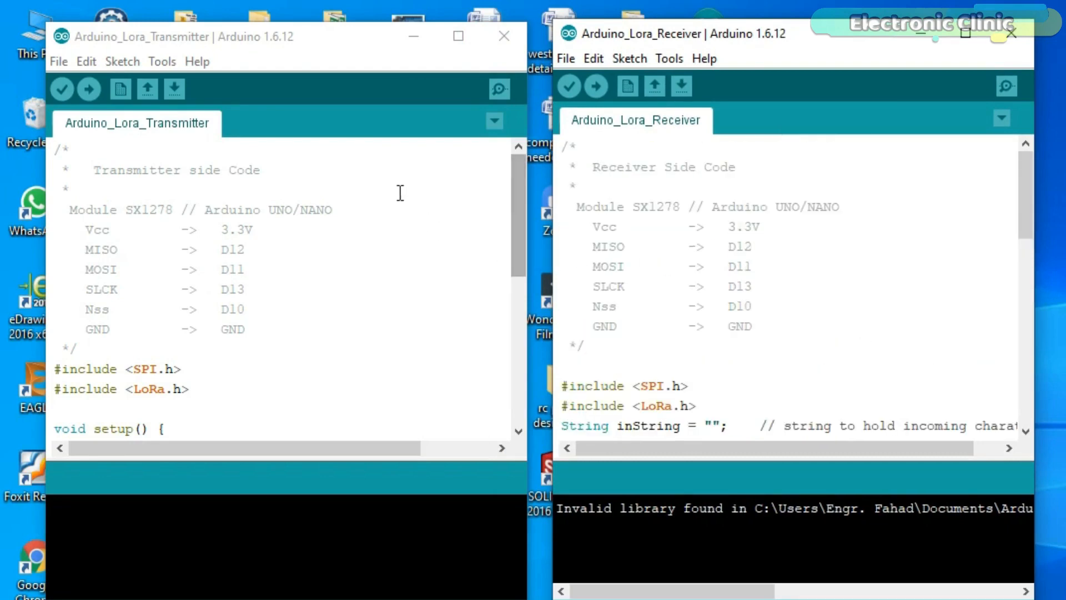
pyautogui.moveTo(777, 228)
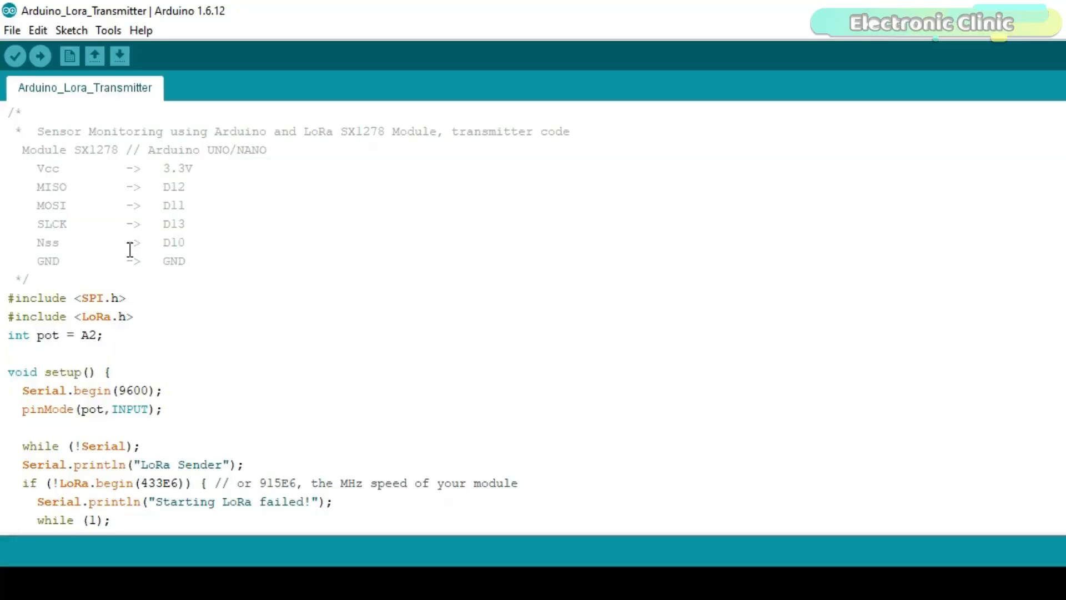
# Scroll to the transmitter's loop and mark the potentiometer val mapping line
pyautogui.scroll(-3)
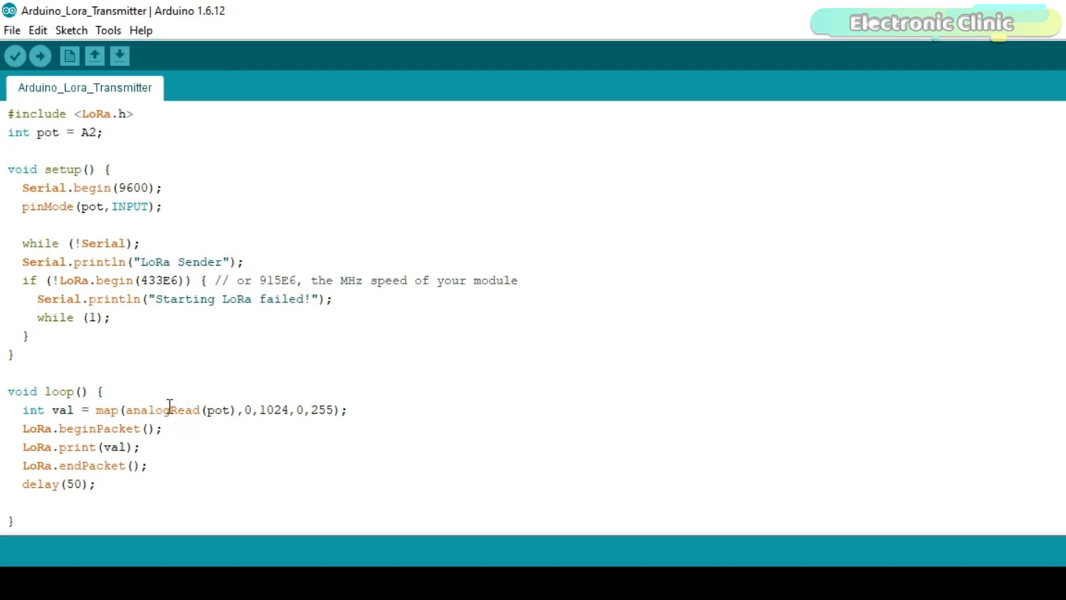
pyautogui.click(50, 409)
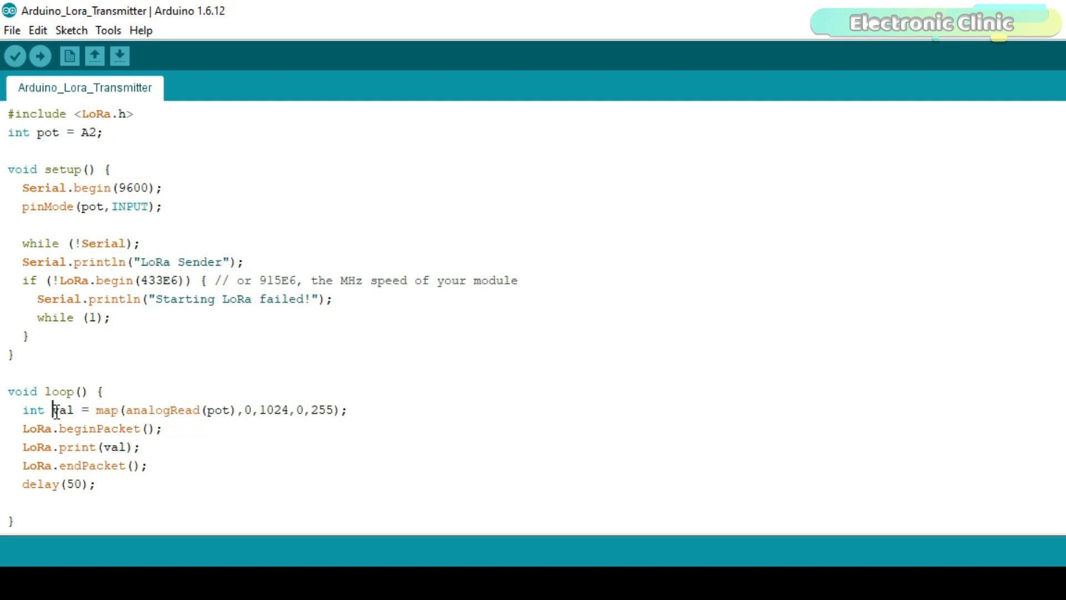
pyautogui.moveTo(105, 410)
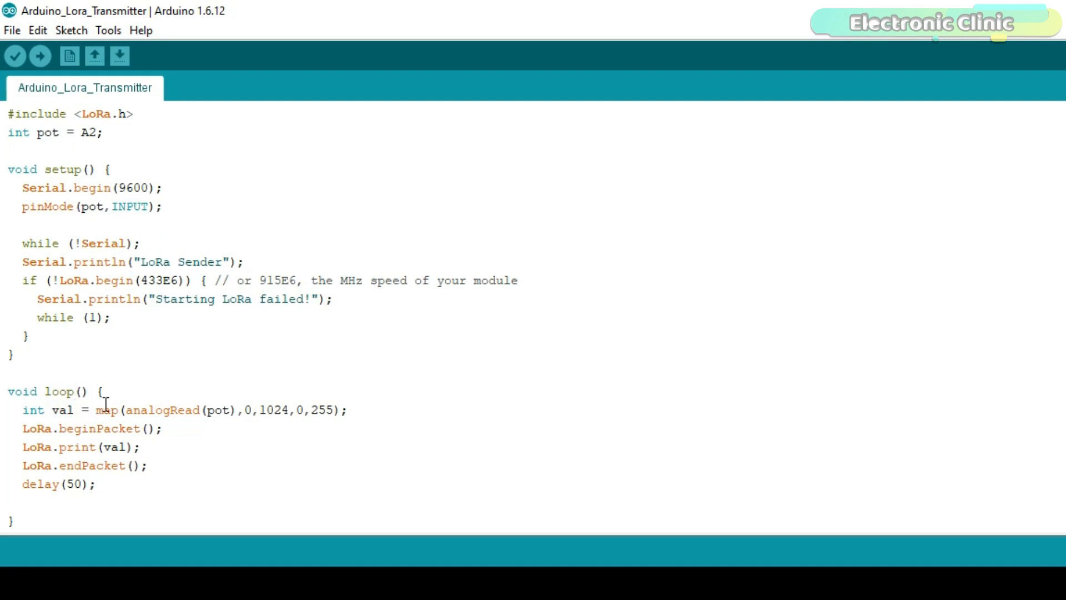
pyautogui.click(74, 409)
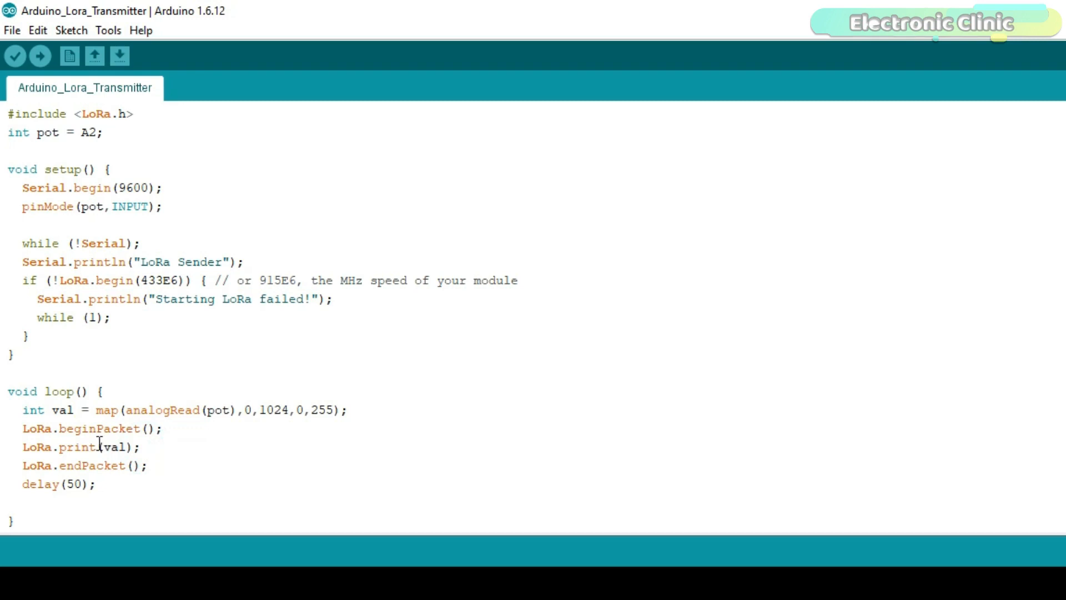
pyautogui.moveTo(282, 322)
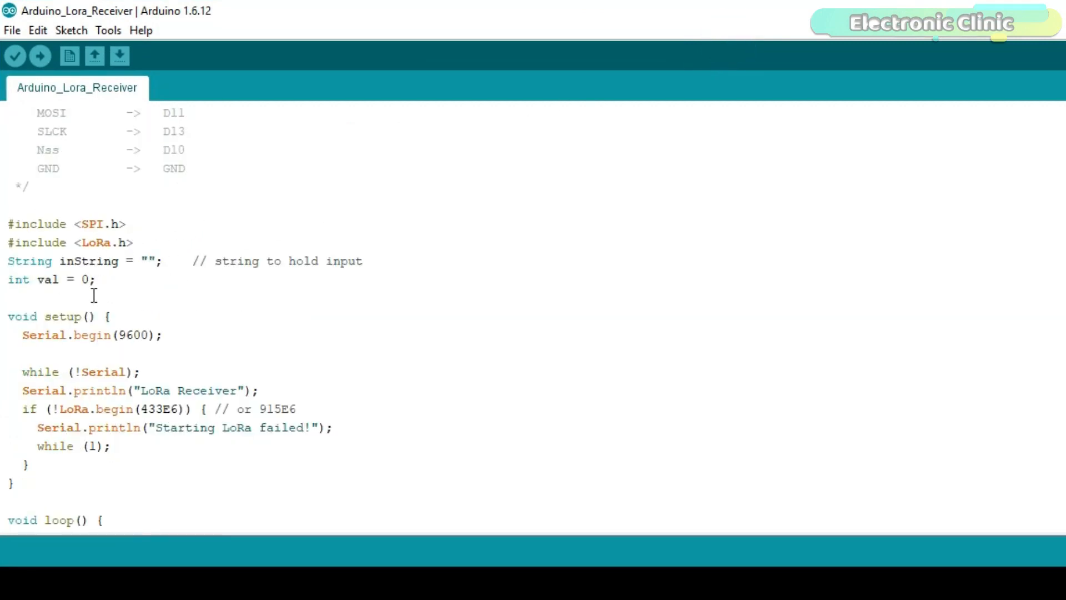
# Scroll the receiver to its loop and place the caret after the toInt() conversion line
pyautogui.scroll(-3)
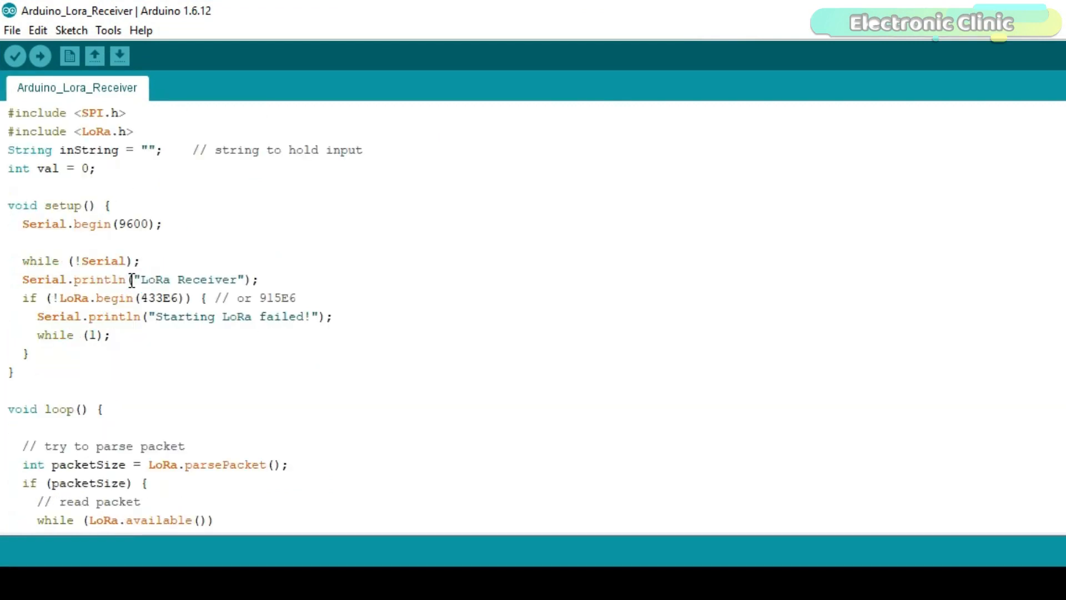
pyautogui.scroll(-3)
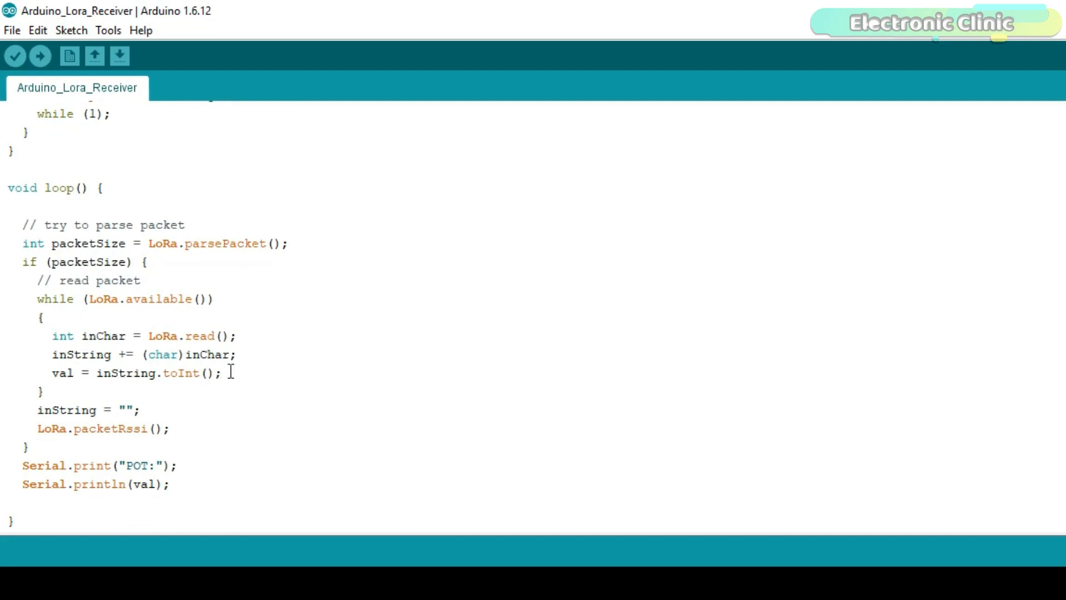
pyautogui.click(248, 372)
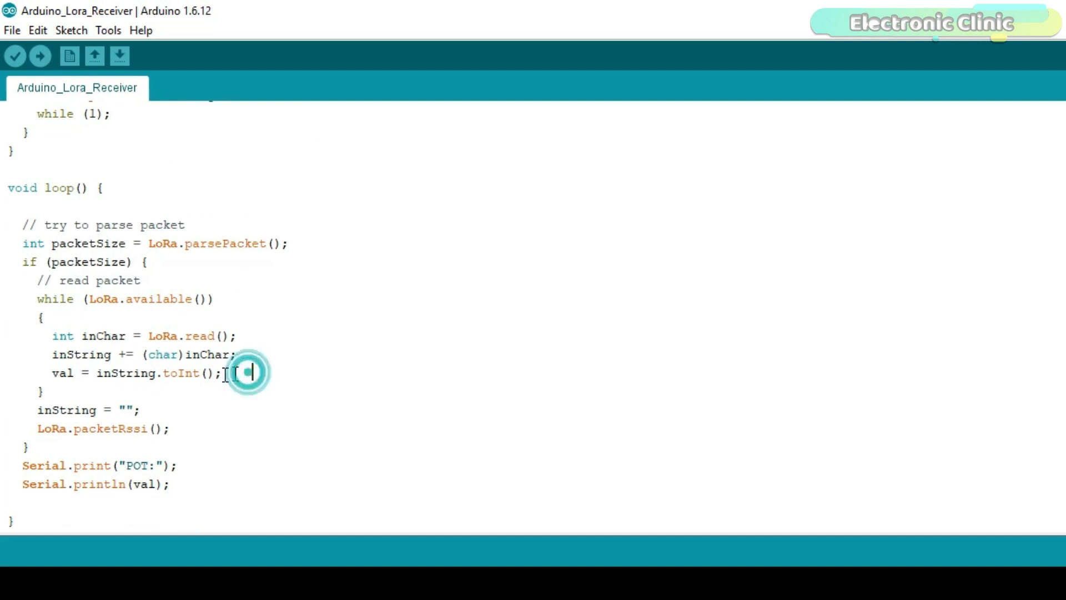
pyautogui.click(250, 372)
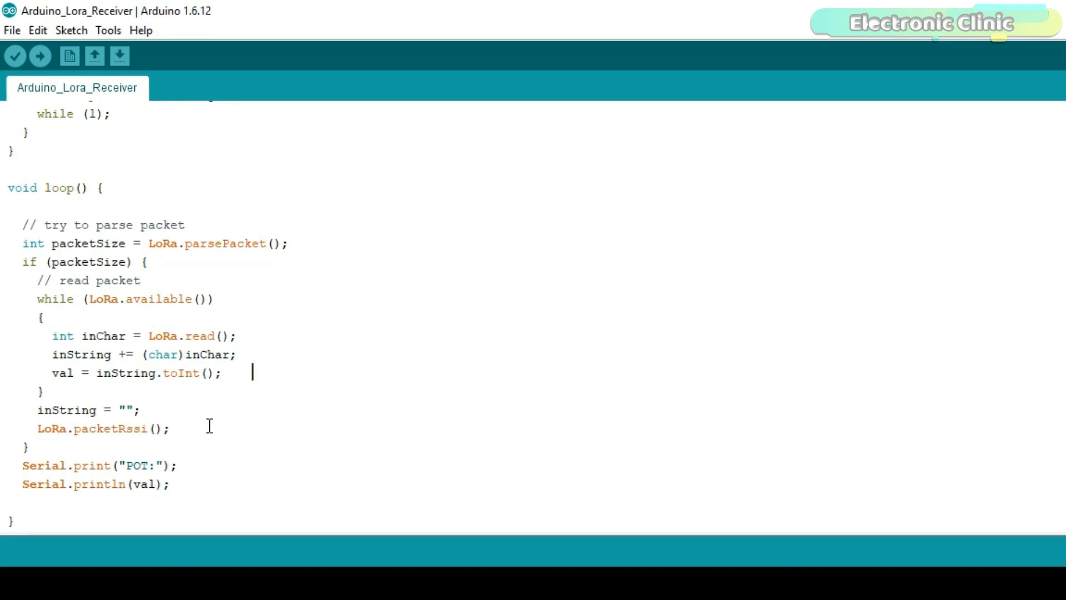
pyautogui.moveTo(125, 456)
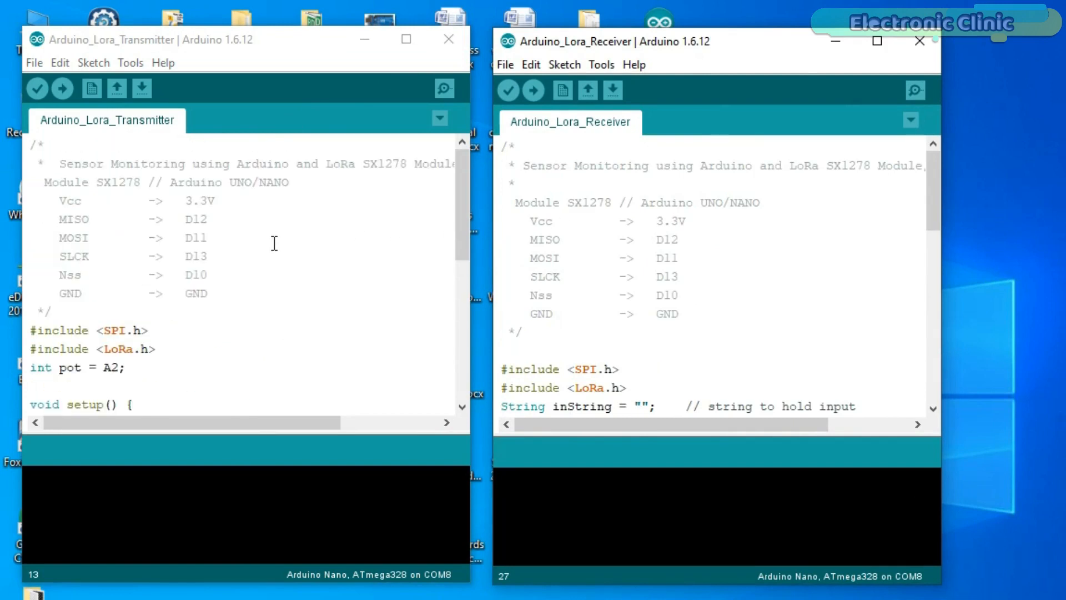
pyautogui.moveTo(427, 282)
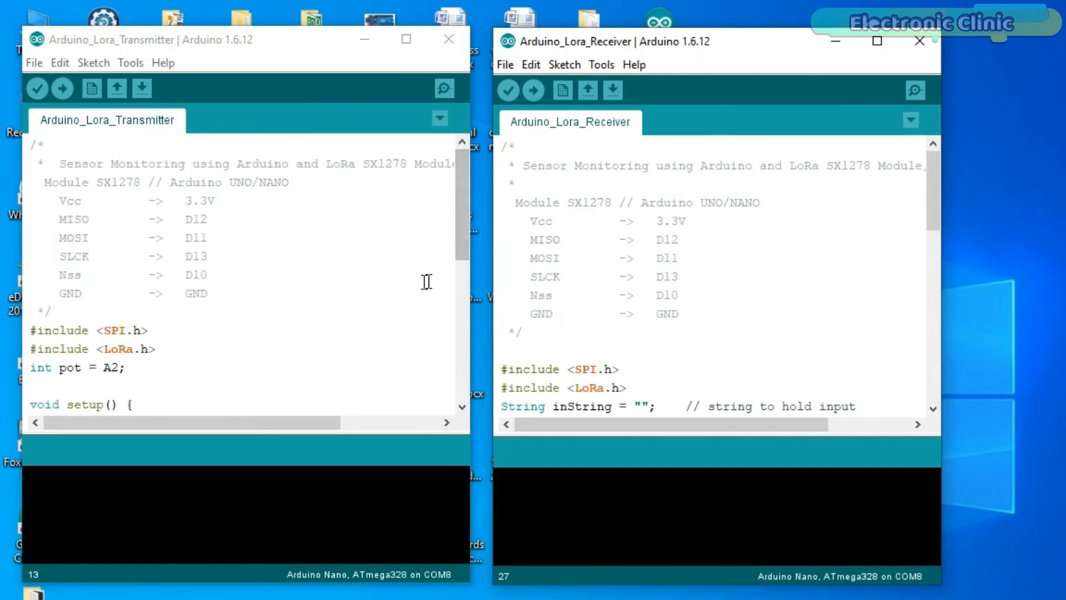
pyautogui.moveTo(402, 291)
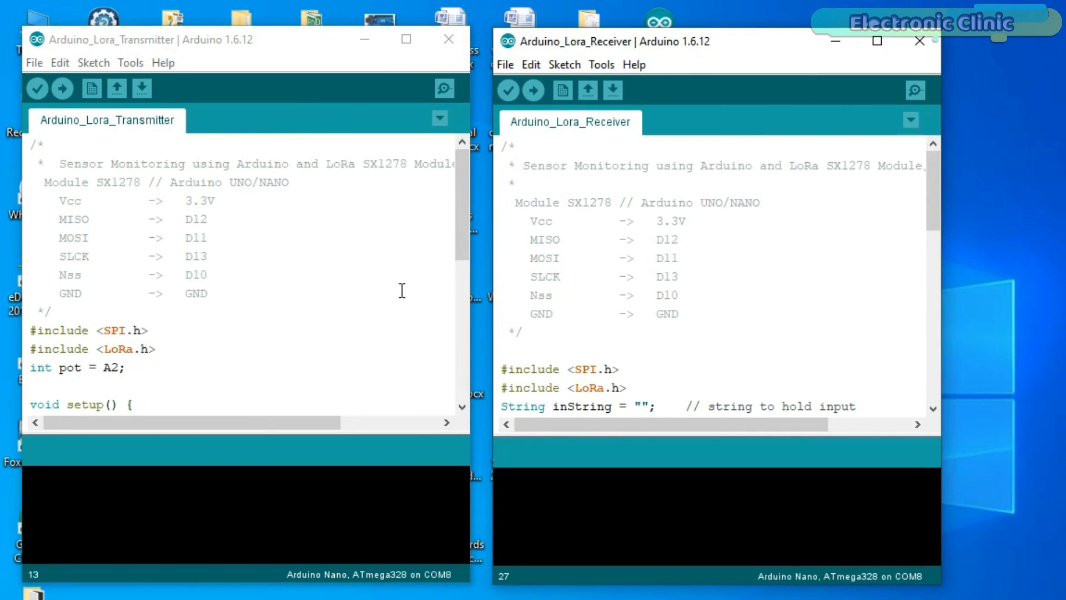